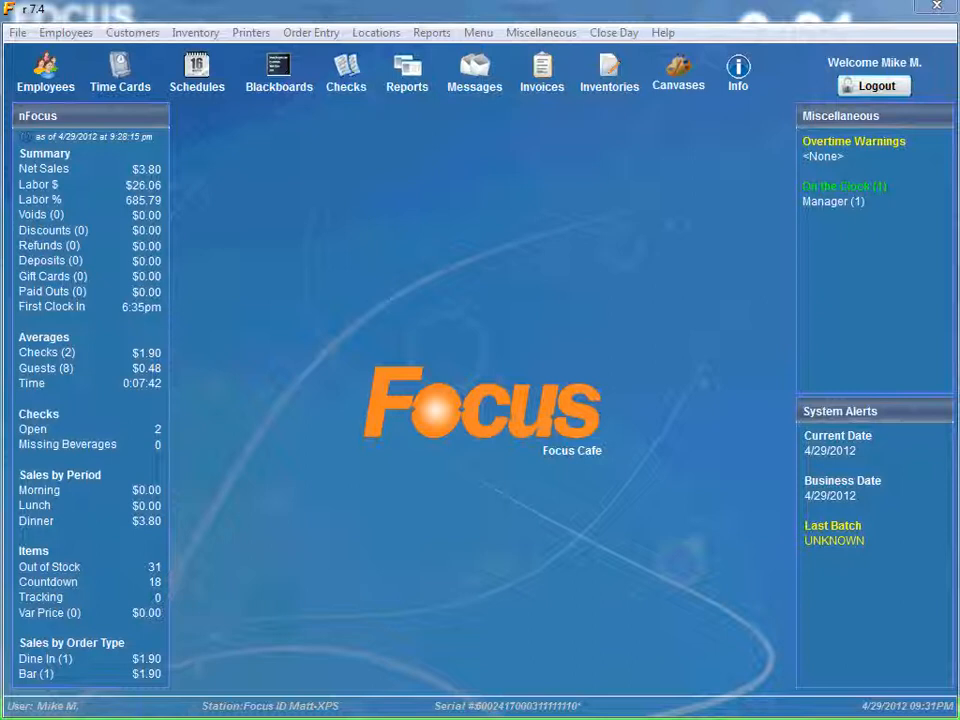
mouse_move(645, 224)
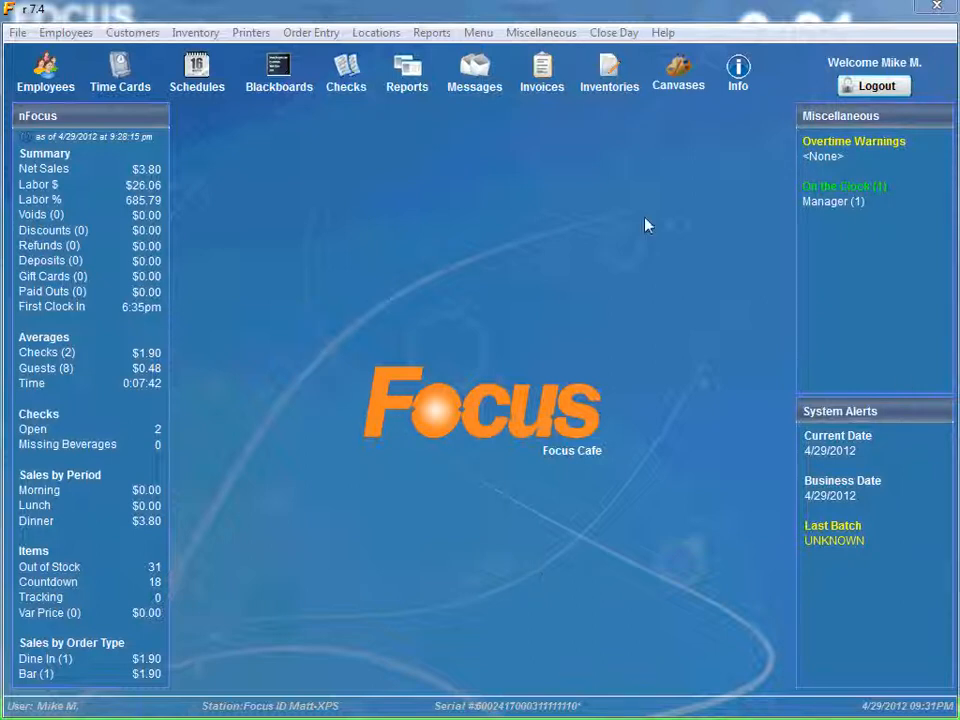
- Open the Menu dropdown in the Focus POS top menu bar
click(477, 32)
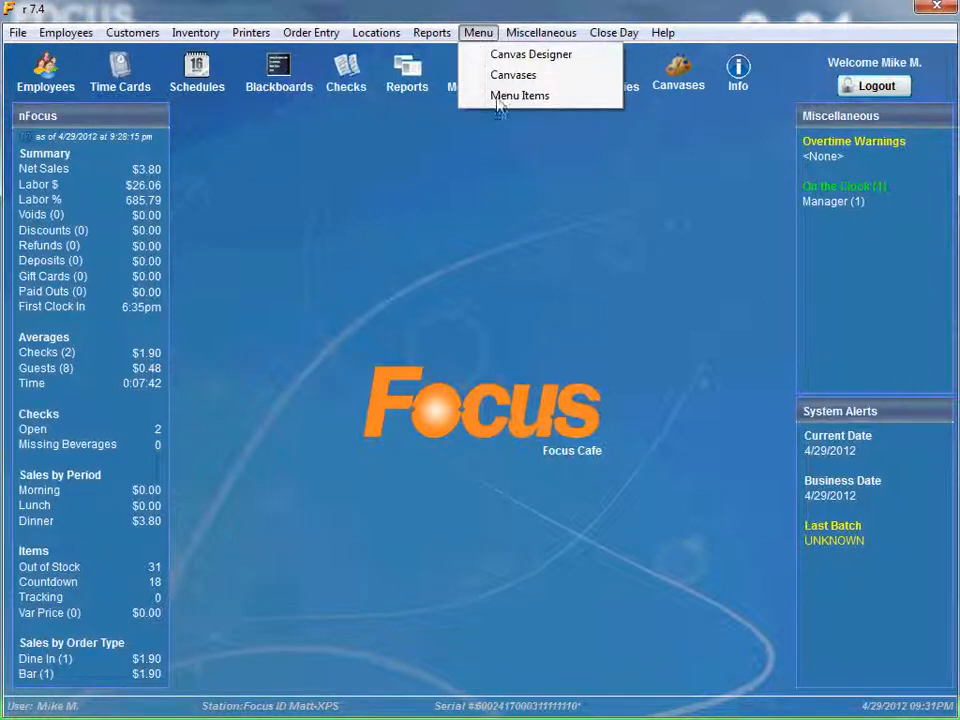
- Open Menu Items, note the enabled Add button, and close the editor
click(520, 95)
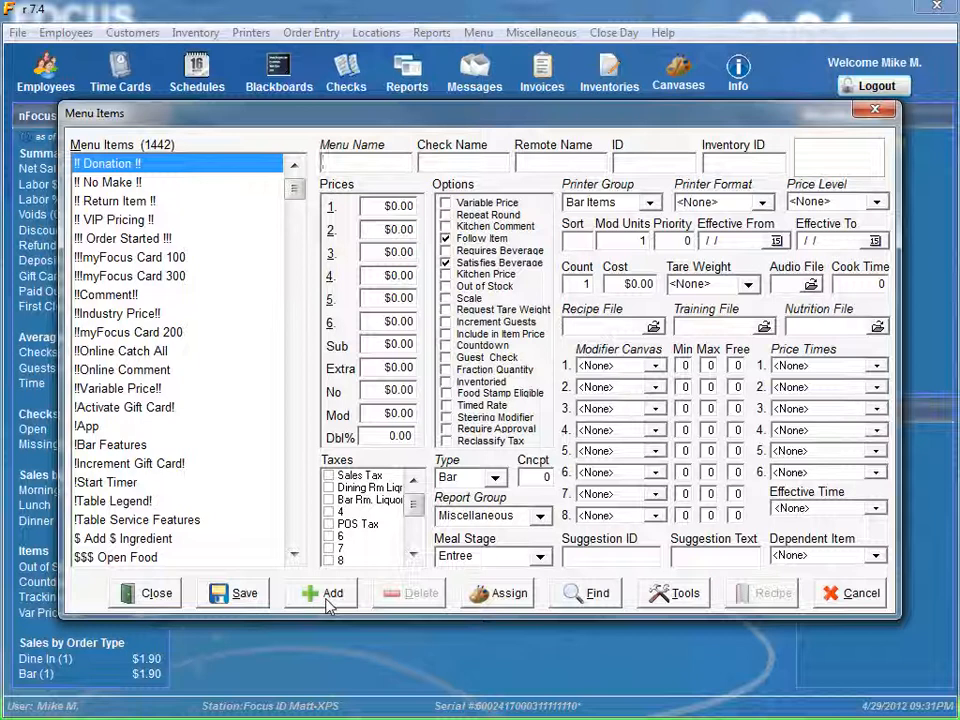
click(332, 593)
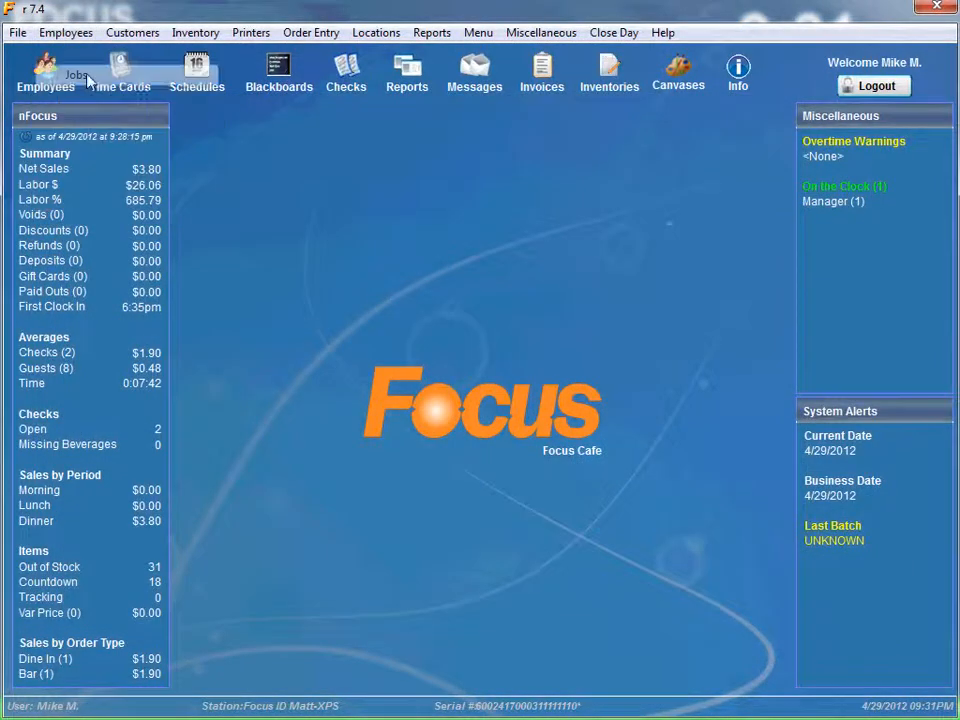
- Open Job Rights for the Manager job and search rights matching 'Add'
click(76, 72)
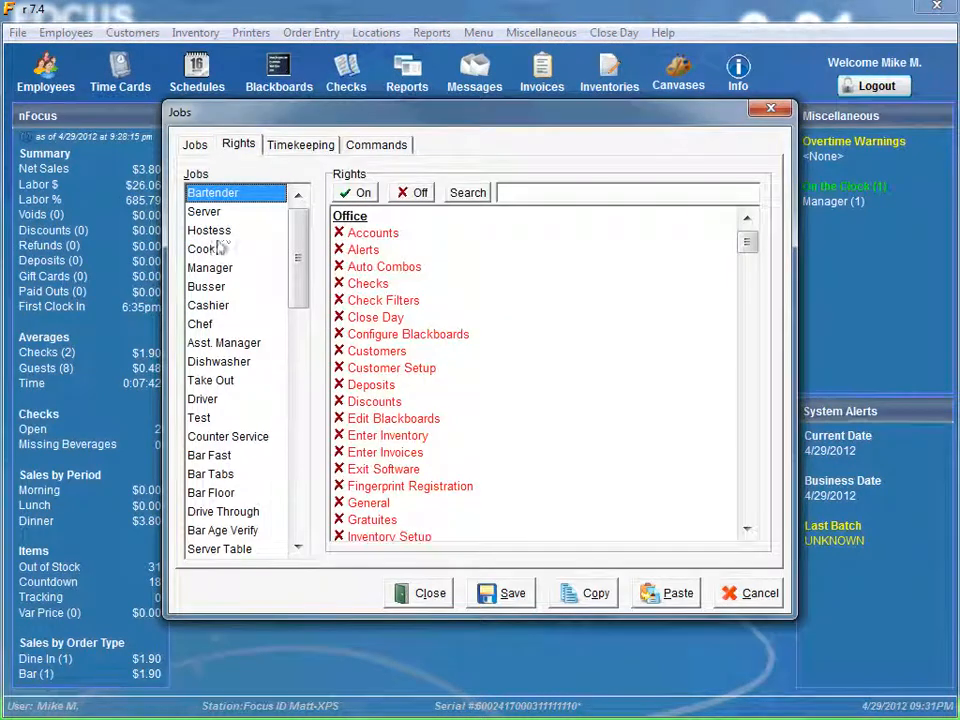
click(210, 267)
text(Add)
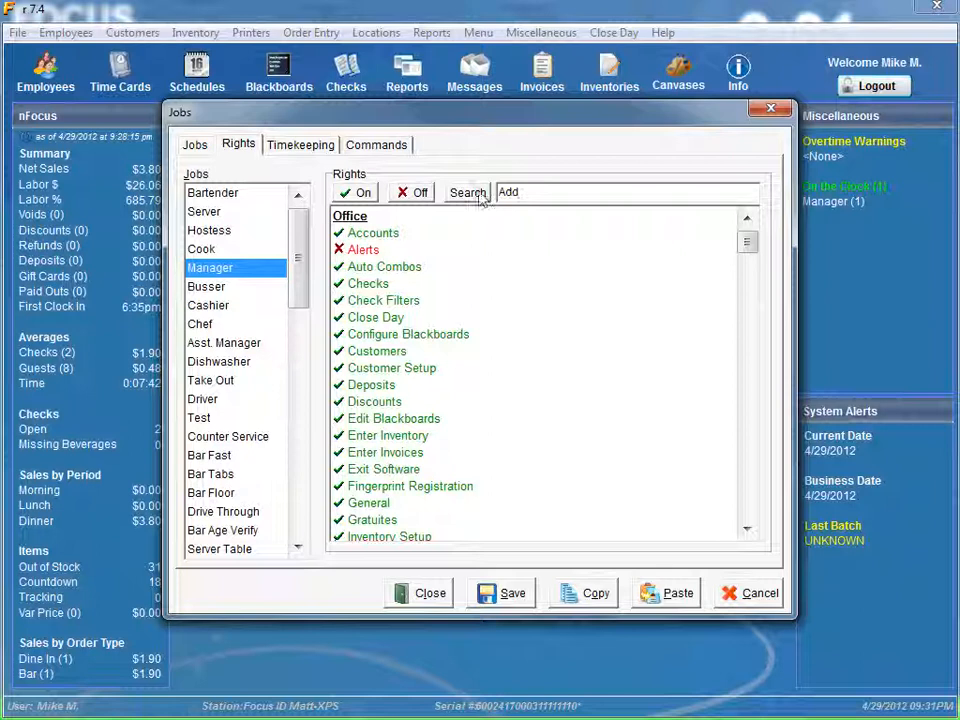
click(466, 192)
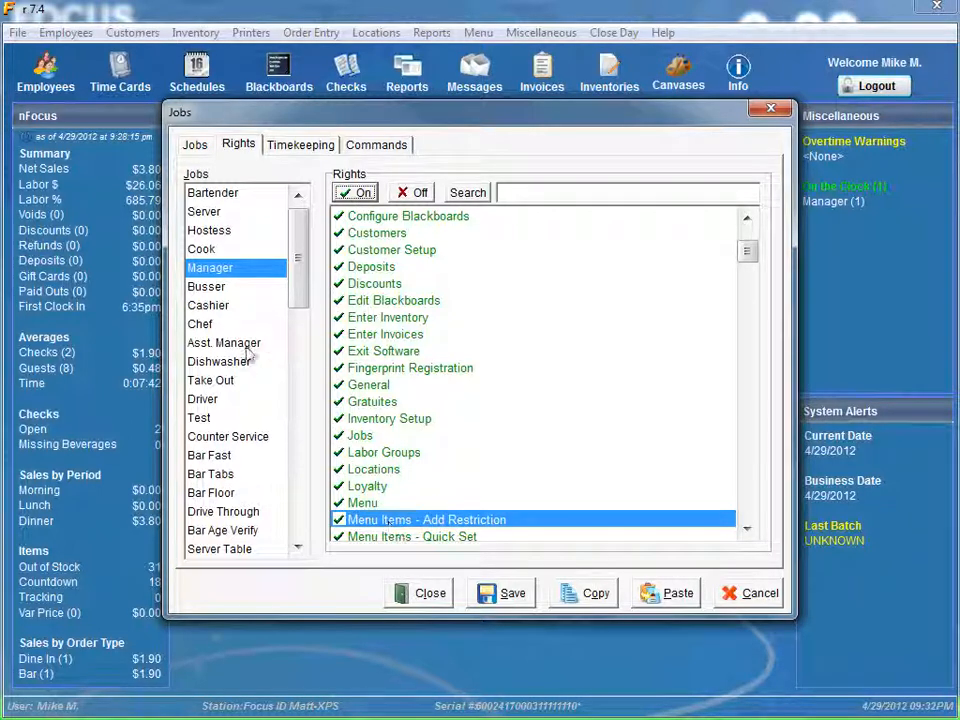
mouse_move(205, 287)
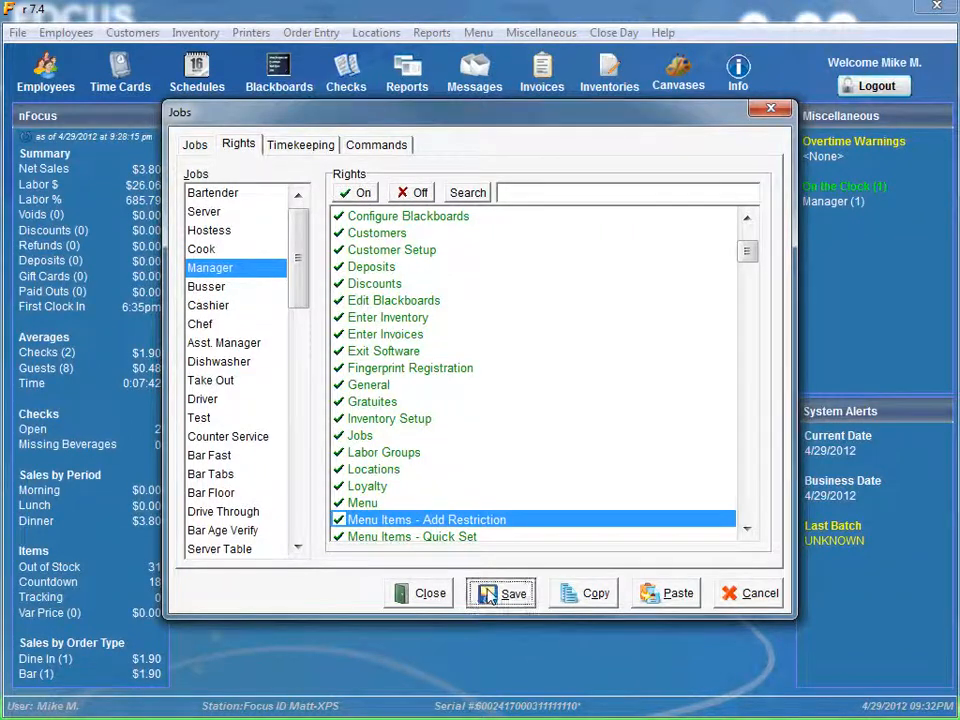
- Save the Manager rights with Menu Items - Add Restriction on, and reopen Menu Items
click(478, 32)
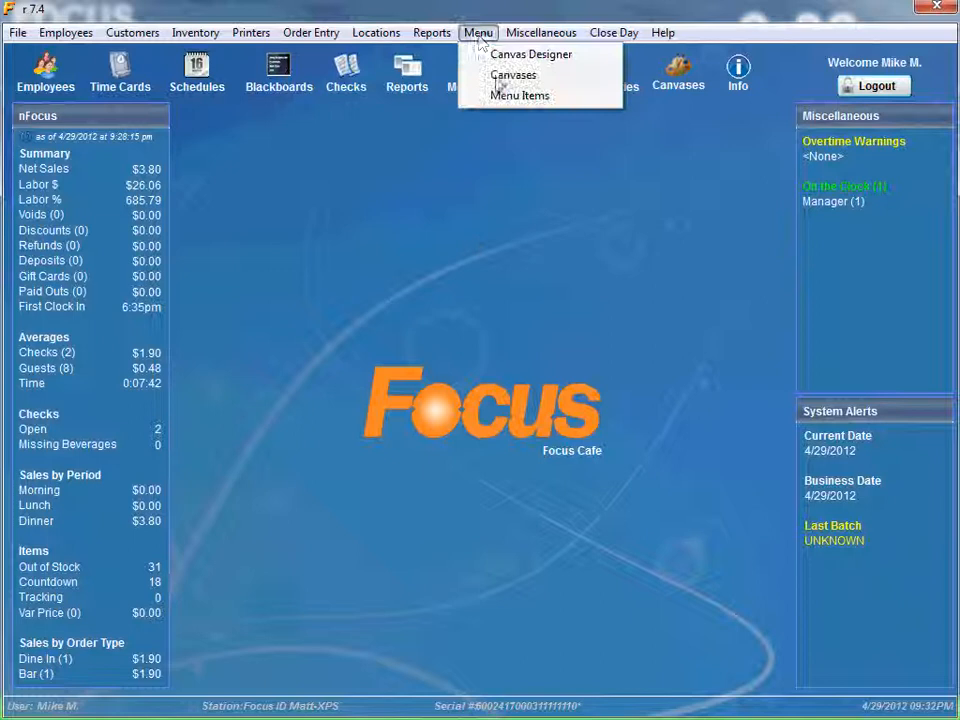
click(519, 95)
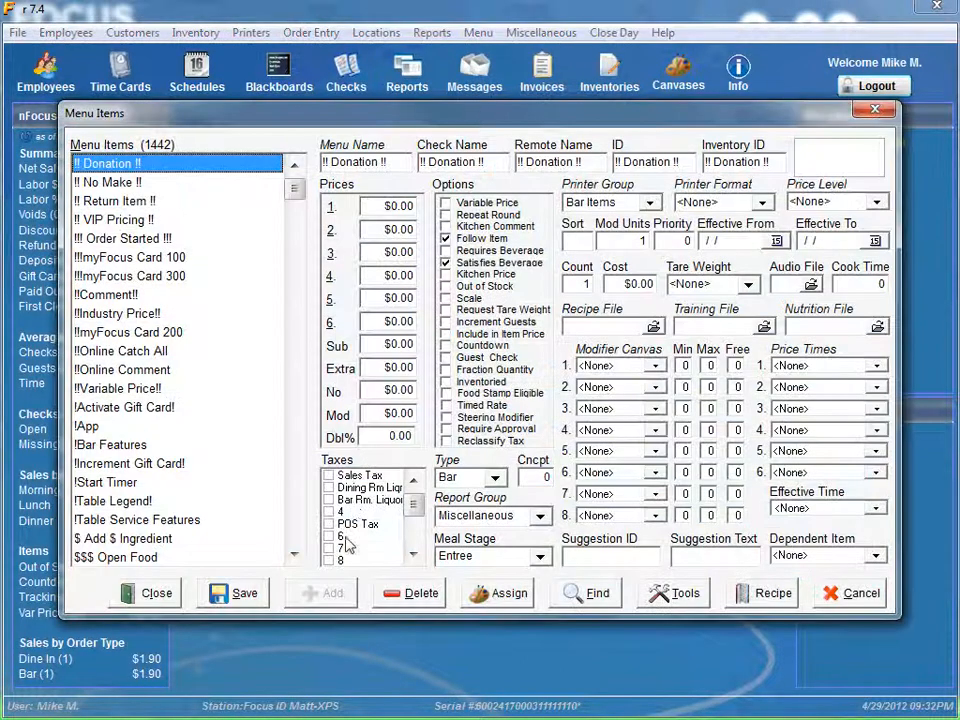